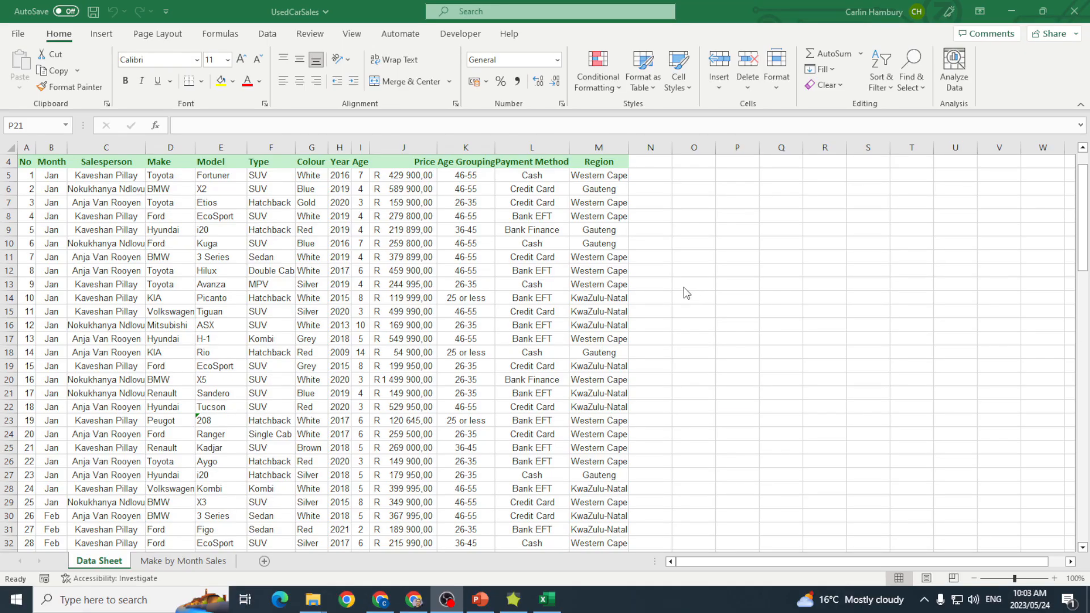
- Select a sales data cell, review the No, Make and Model columns, then show PivotTable creation options
{"action": "left_click", "coordinate": [465, 270]}
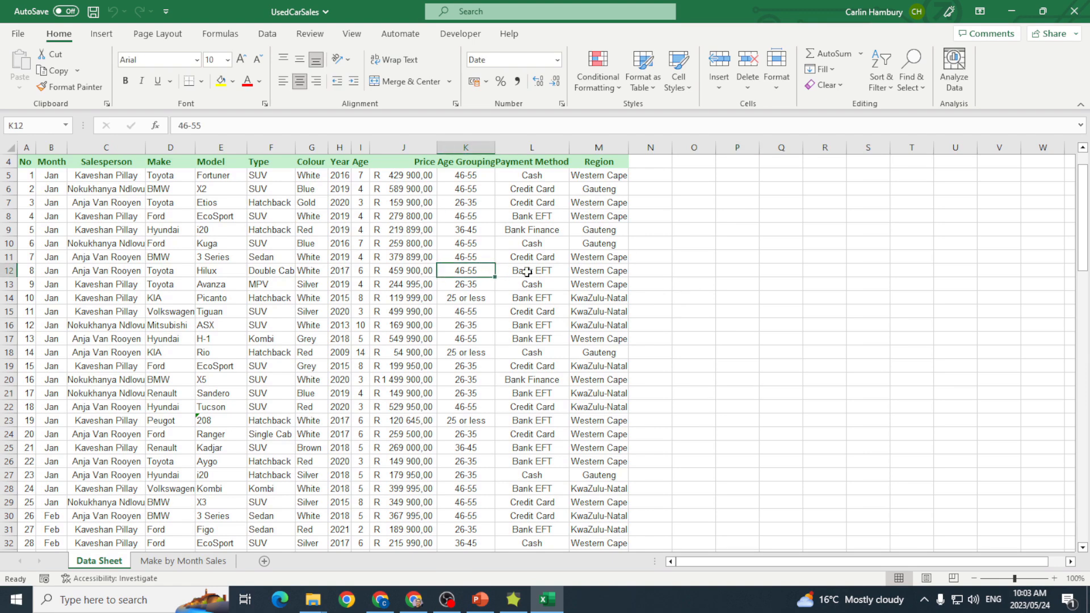
{"action": "mouse_move", "coordinate": [609, 272]}
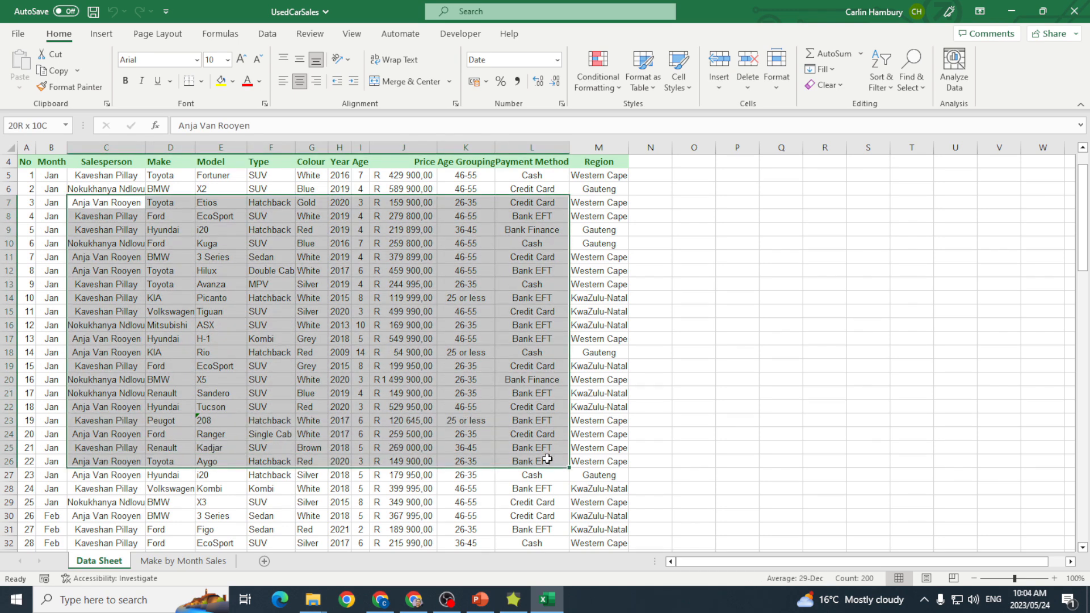
{"action": "left_click", "coordinate": [26, 161]}
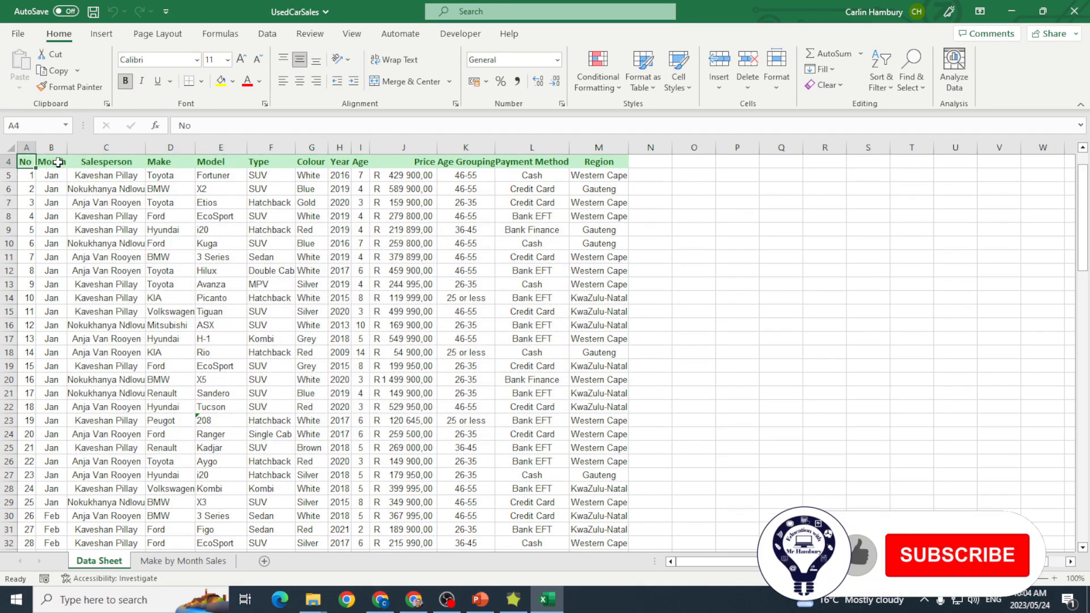
{"action": "left_click", "coordinate": [170, 161]}
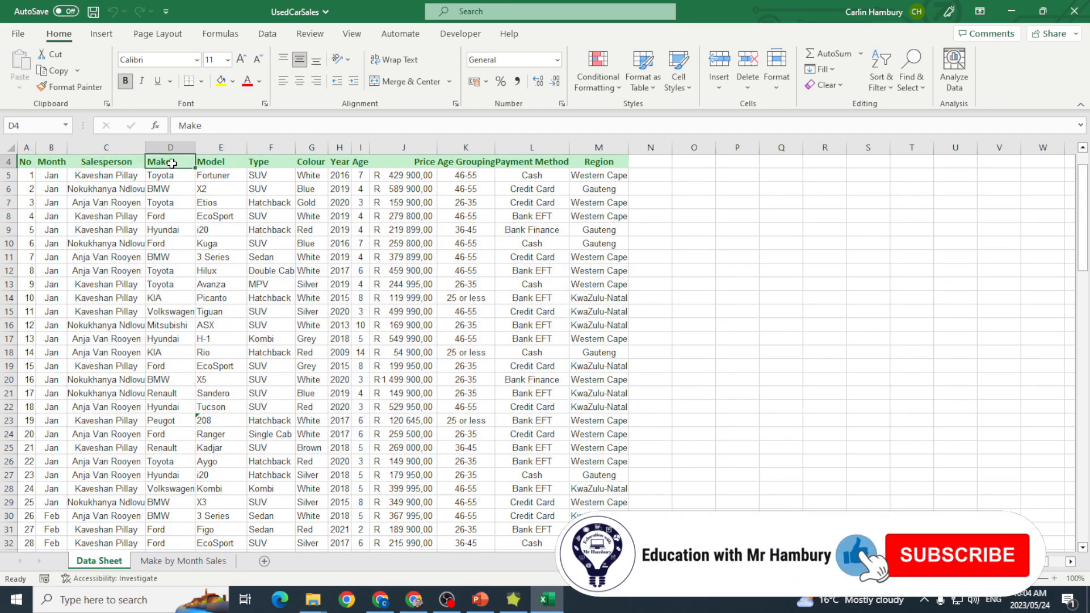
{"action": "left_click", "coordinate": [220, 161]}
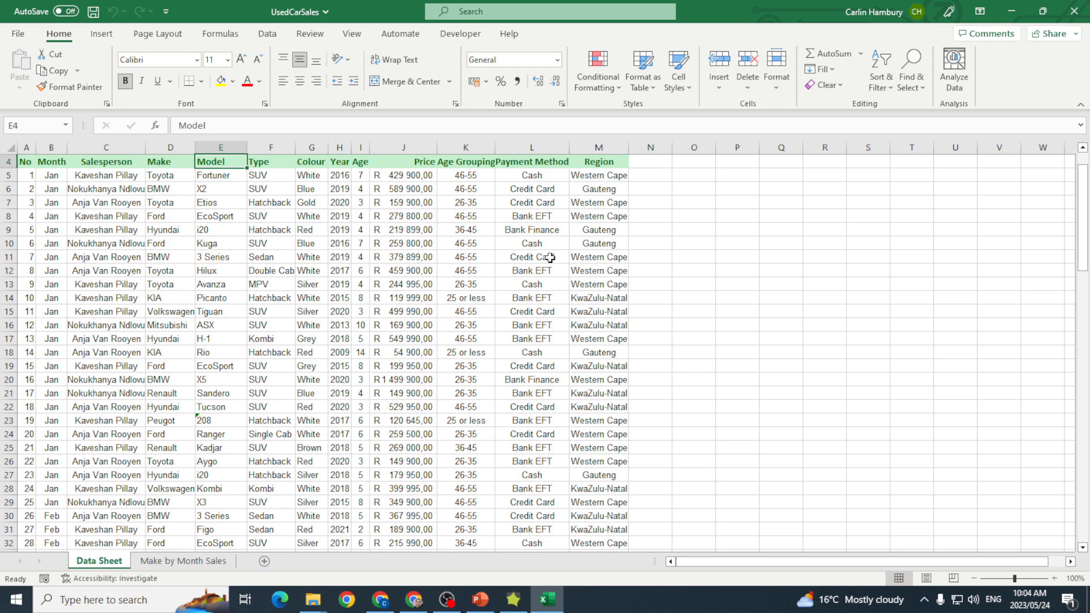
{"action": "mouse_move", "coordinate": [538, 279]}
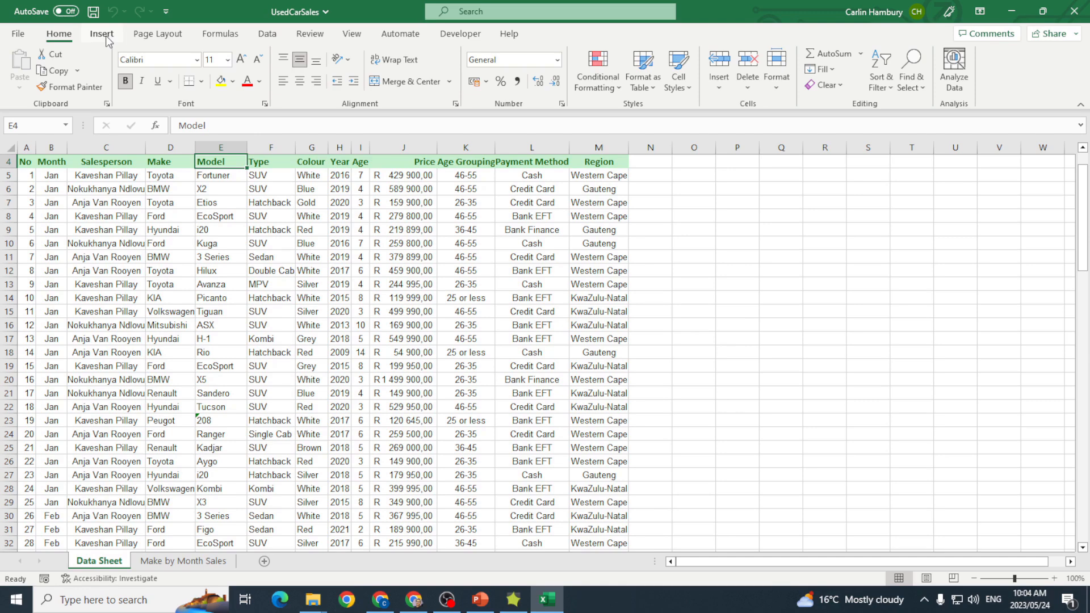
{"action": "left_click", "coordinate": [102, 33]}
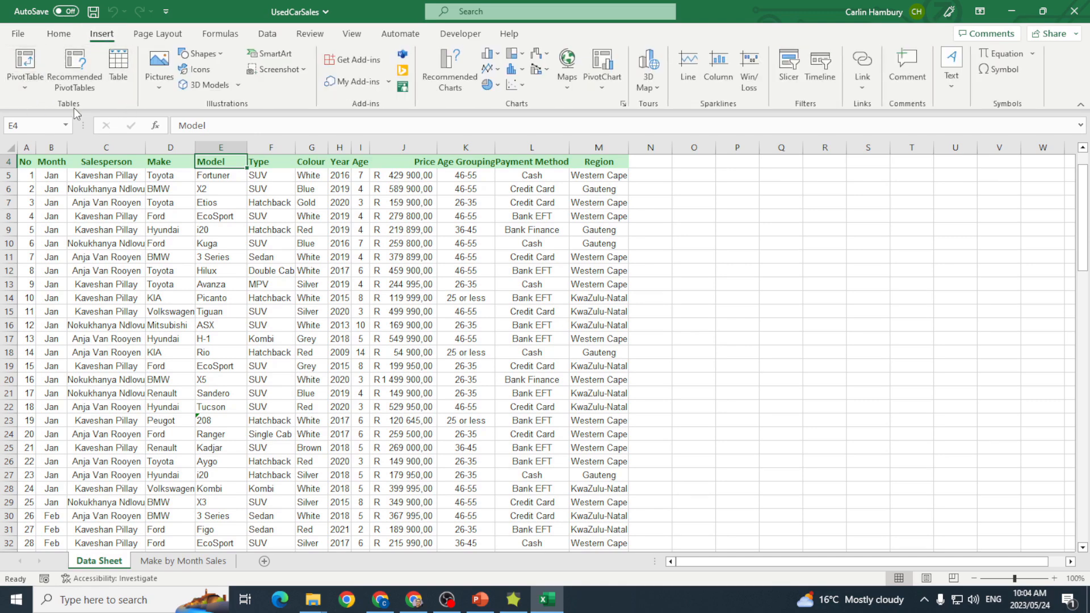
{"action": "left_click", "coordinate": [25, 69]}
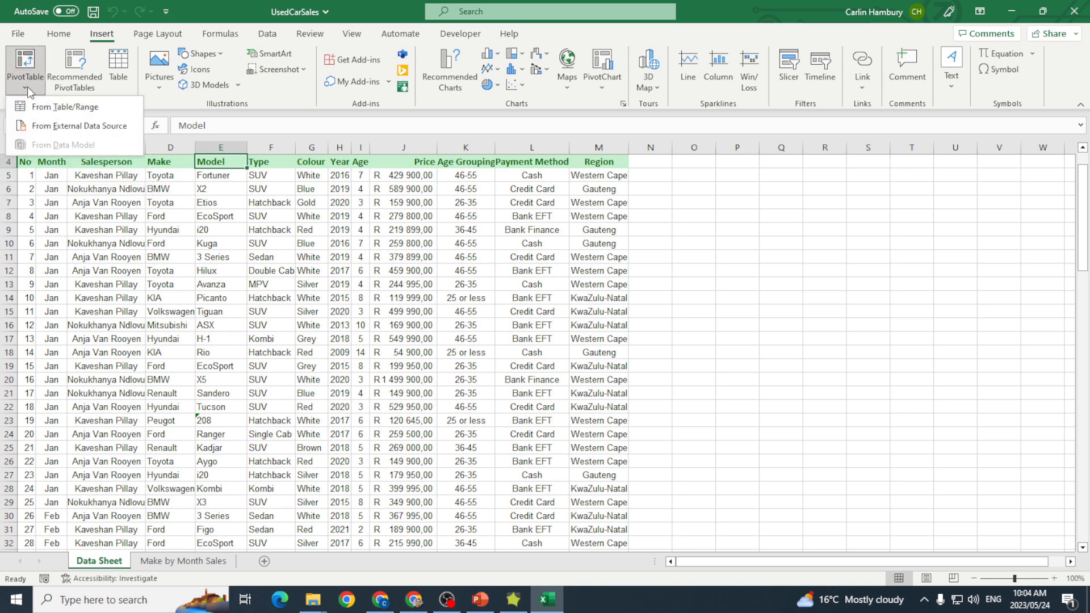
{"action": "mouse_move", "coordinate": [66, 106]}
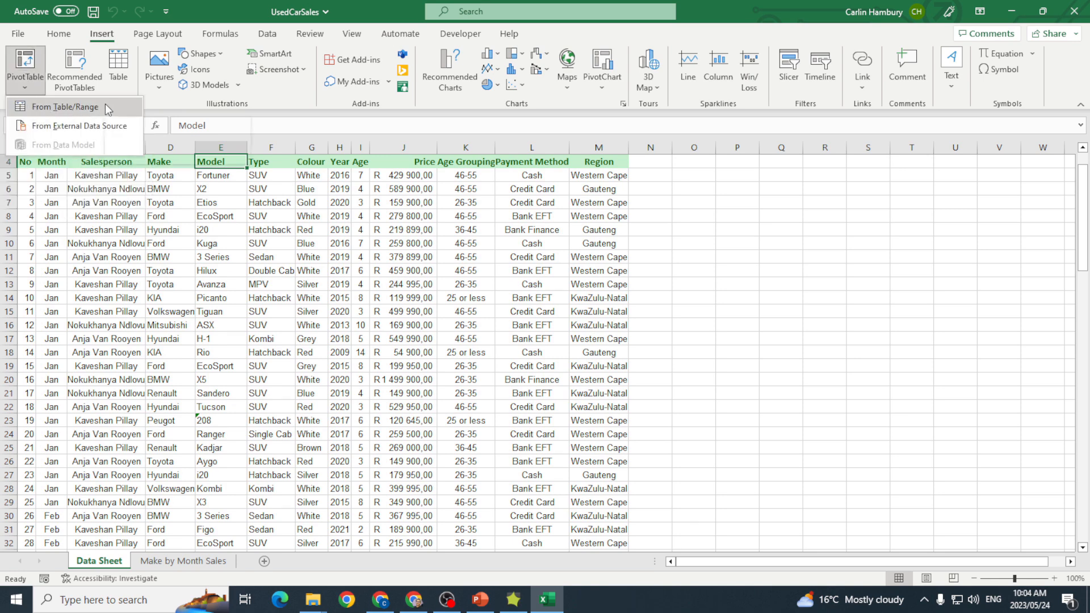
{"action": "mouse_move", "coordinate": [68, 131]}
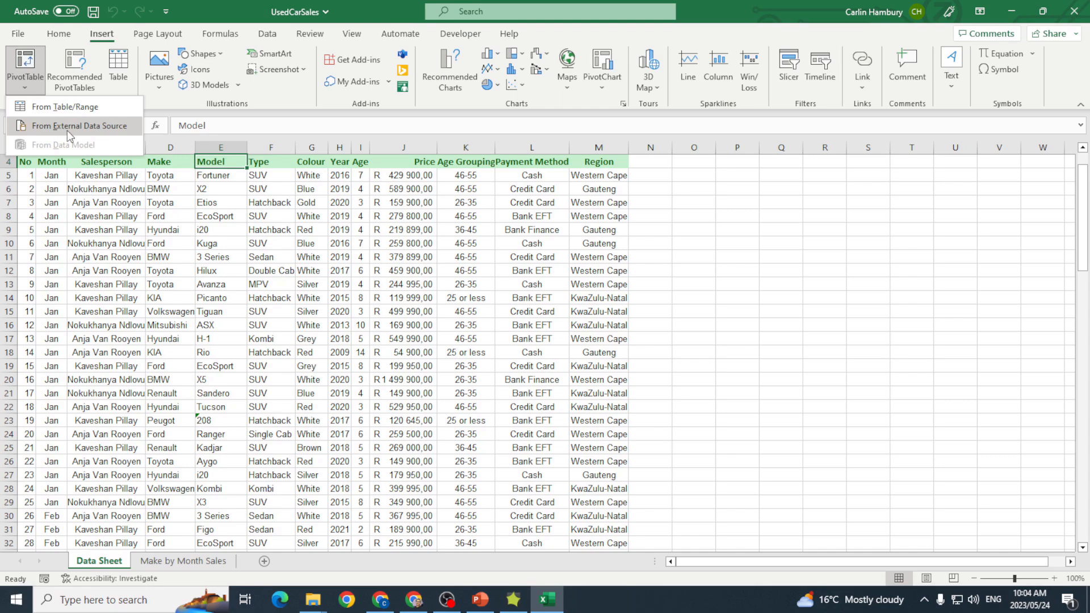
{"action": "mouse_move", "coordinate": [74, 126]}
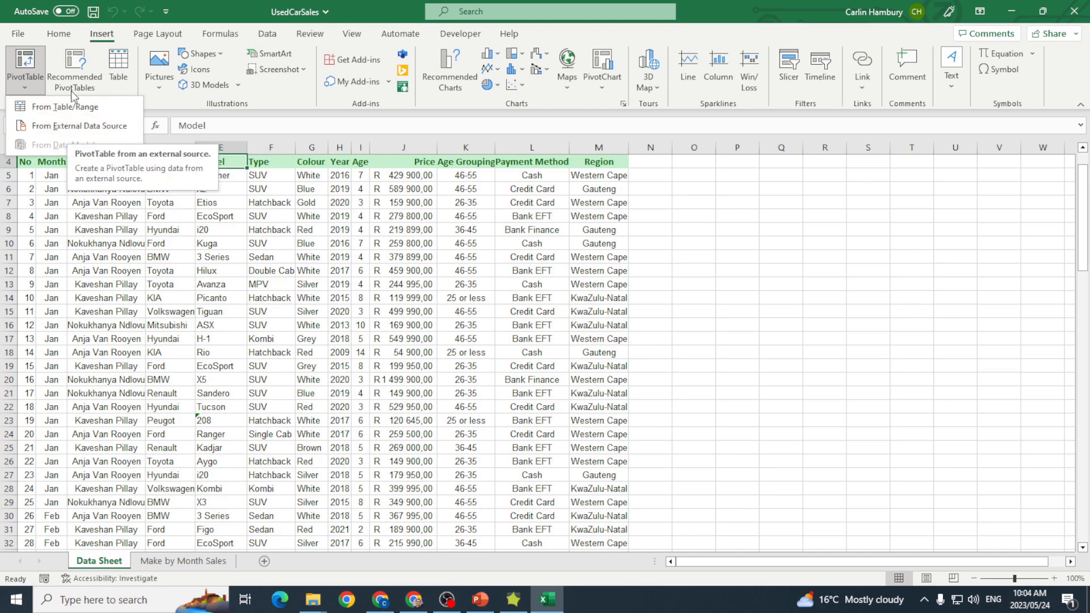
{"action": "left_click", "coordinate": [74, 69]}
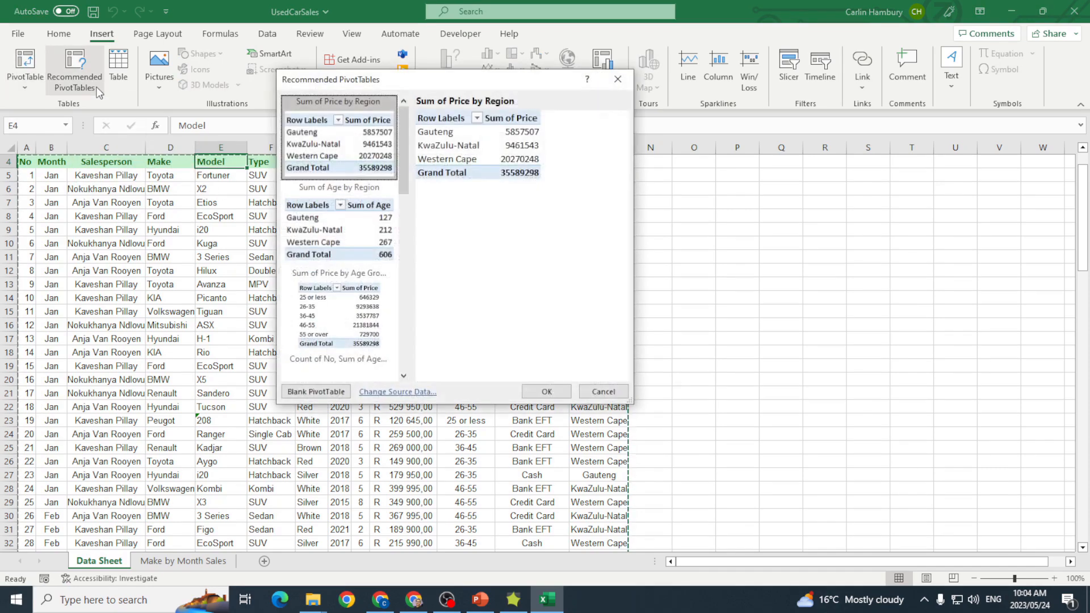
{"action": "mouse_move", "coordinate": [504, 177]}
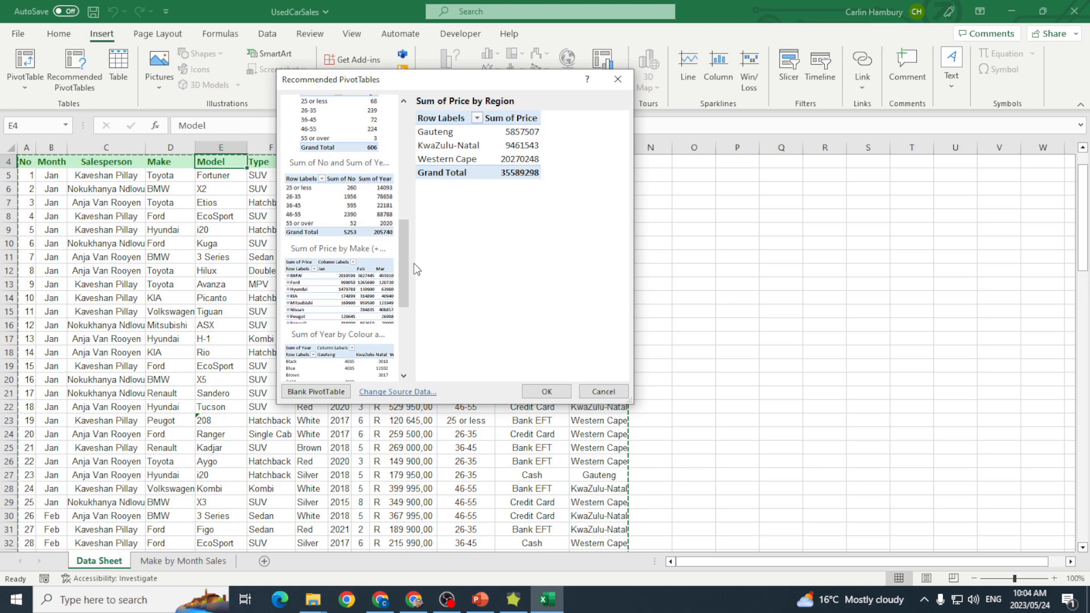
{"action": "left_click", "coordinate": [601, 391]}
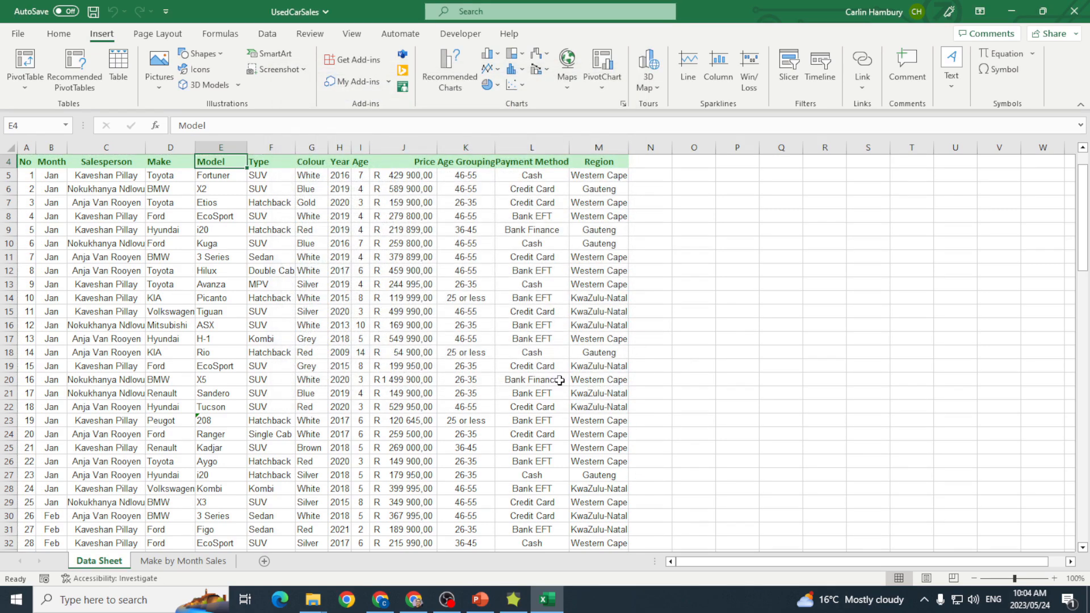
{"action": "mouse_move", "coordinate": [118, 67]}
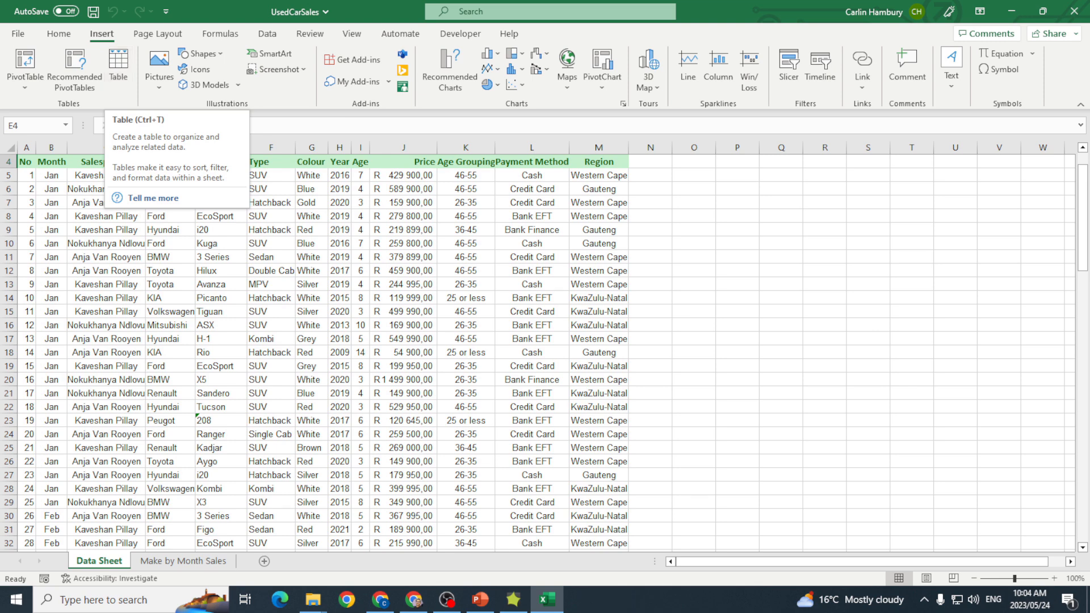
{"action": "left_click", "coordinate": [25, 69]}
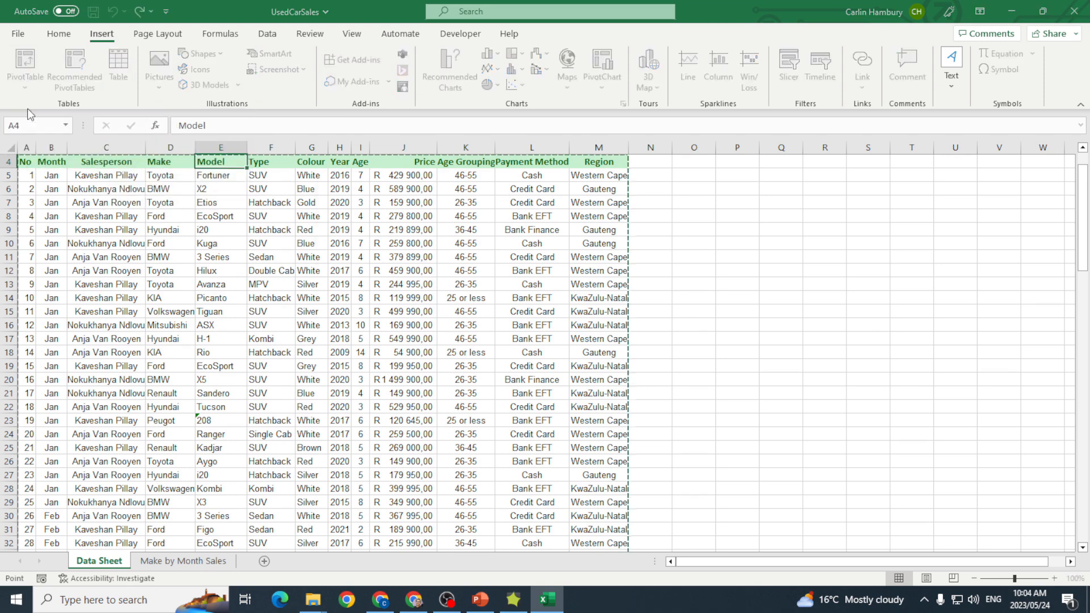
- Start a PivotTable from range 'Data Sheet'!$A$4:$M$106, placed on a new worksheet
{"action": "left_click", "coordinate": [24, 63]}
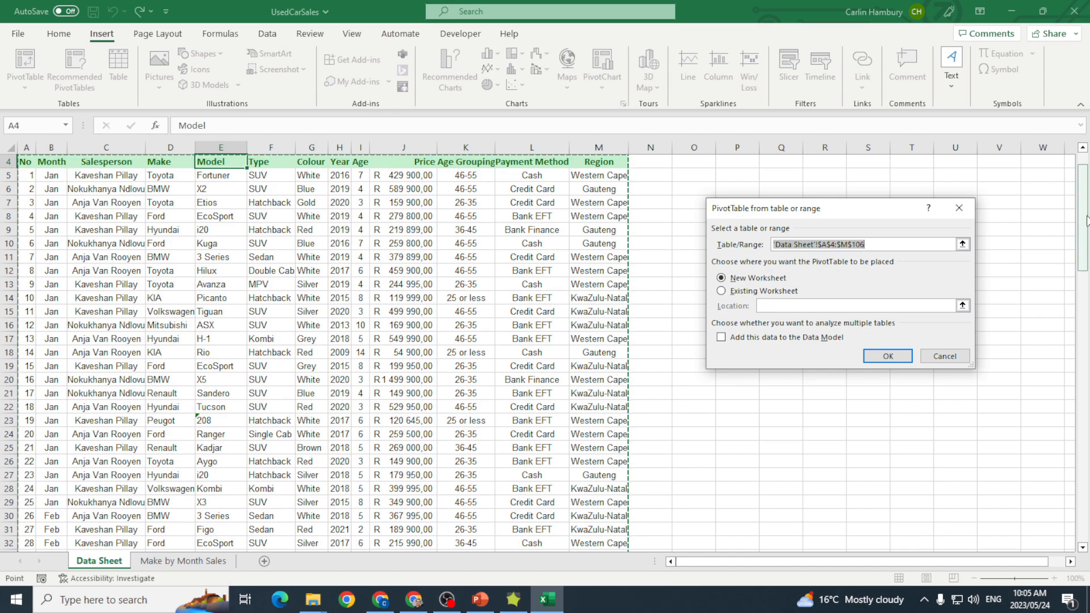
{"action": "scroll", "scroll_direction": "down", "scroll_amount": 3}
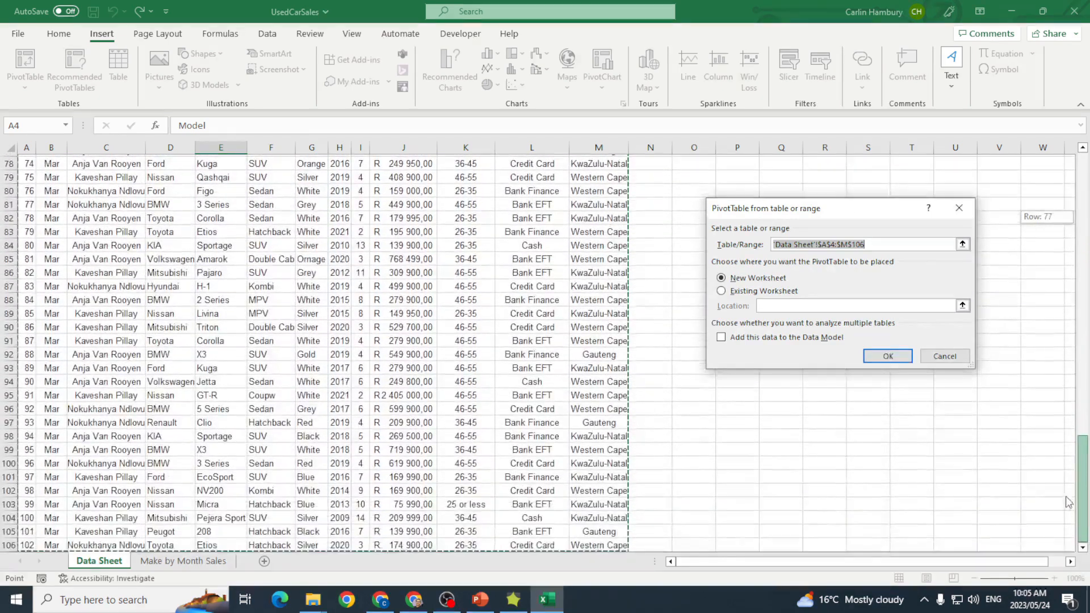
{"action": "scroll", "scroll_direction": "up", "scroll_amount": 3}
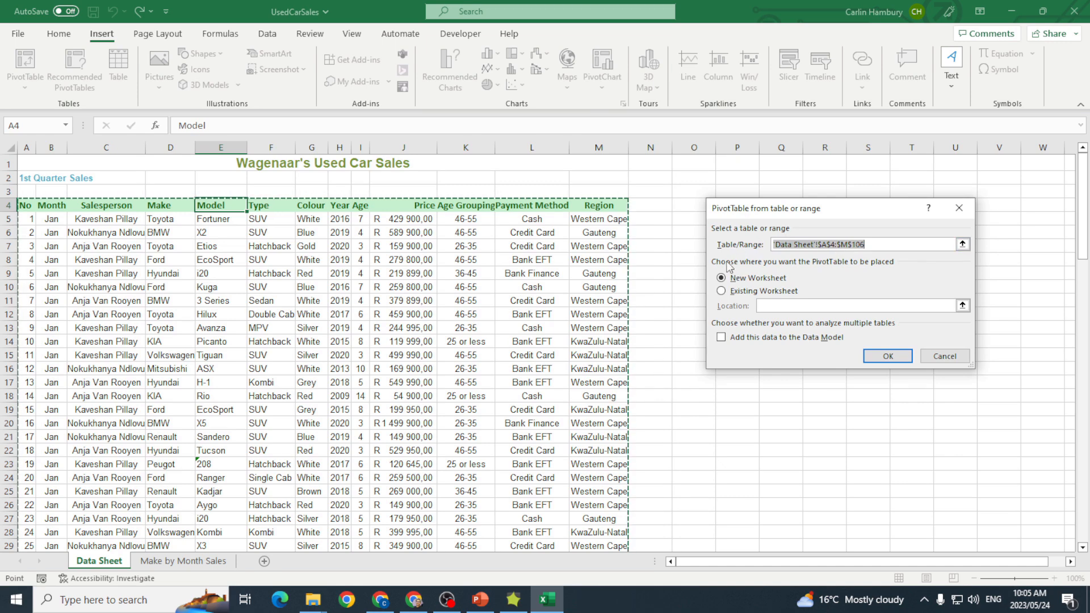
{"action": "mouse_move", "coordinate": [874, 274]}
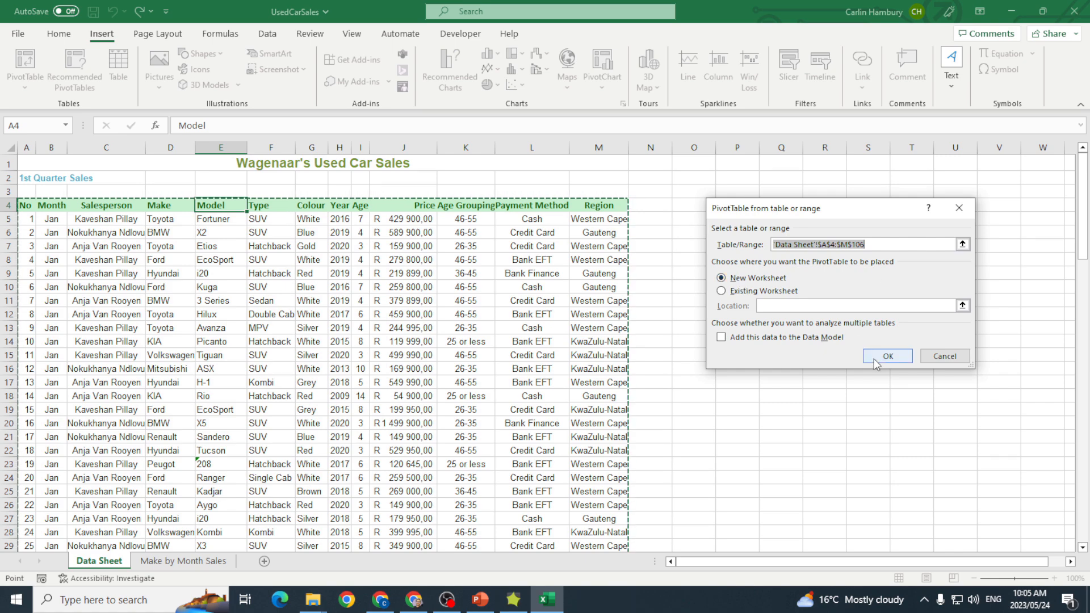
{"action": "left_click", "coordinate": [886, 356]}
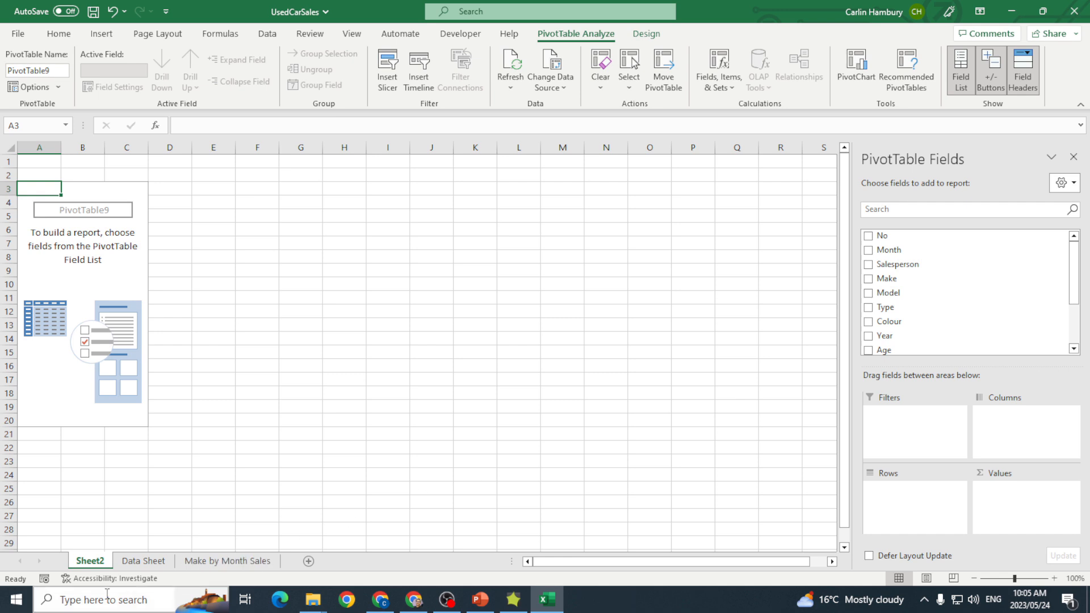
{"action": "mouse_move", "coordinate": [58, 199]}
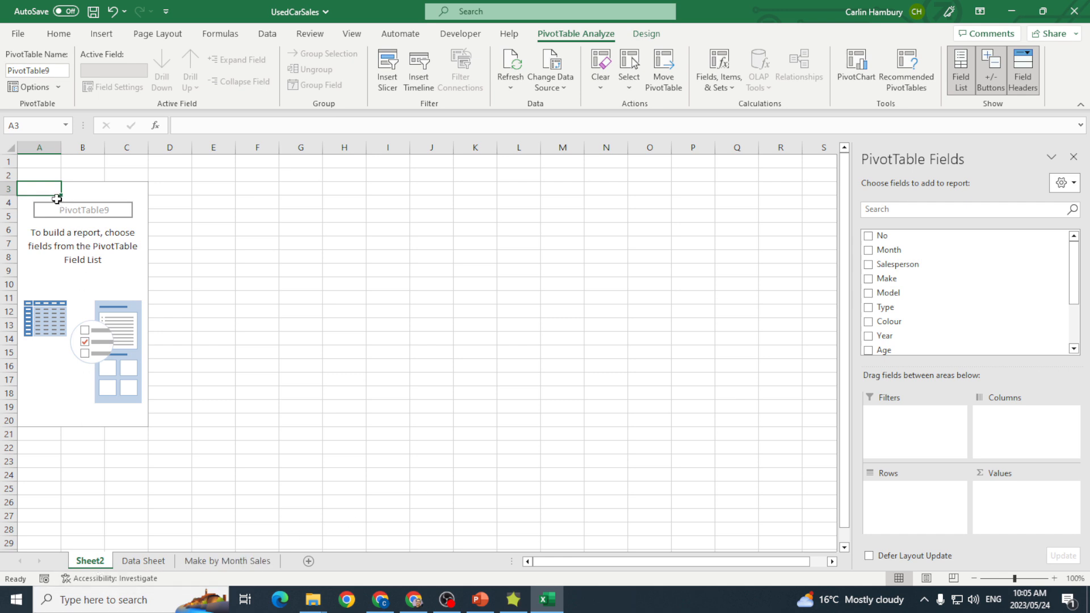
{"action": "mouse_move", "coordinate": [942, 161]}
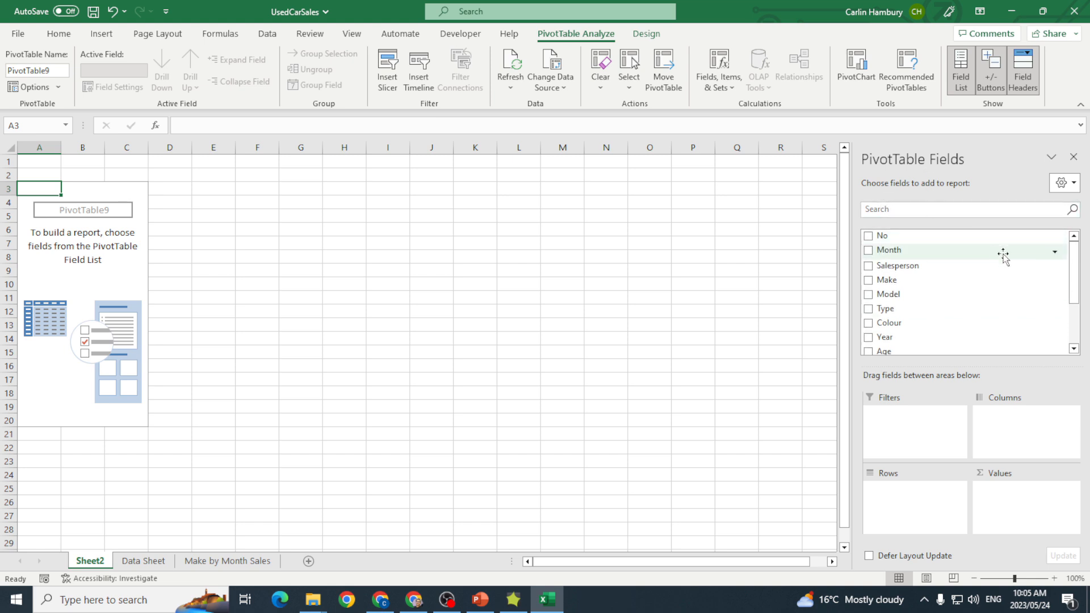
{"action": "scroll", "scroll_direction": "down", "scroll_amount": 3}
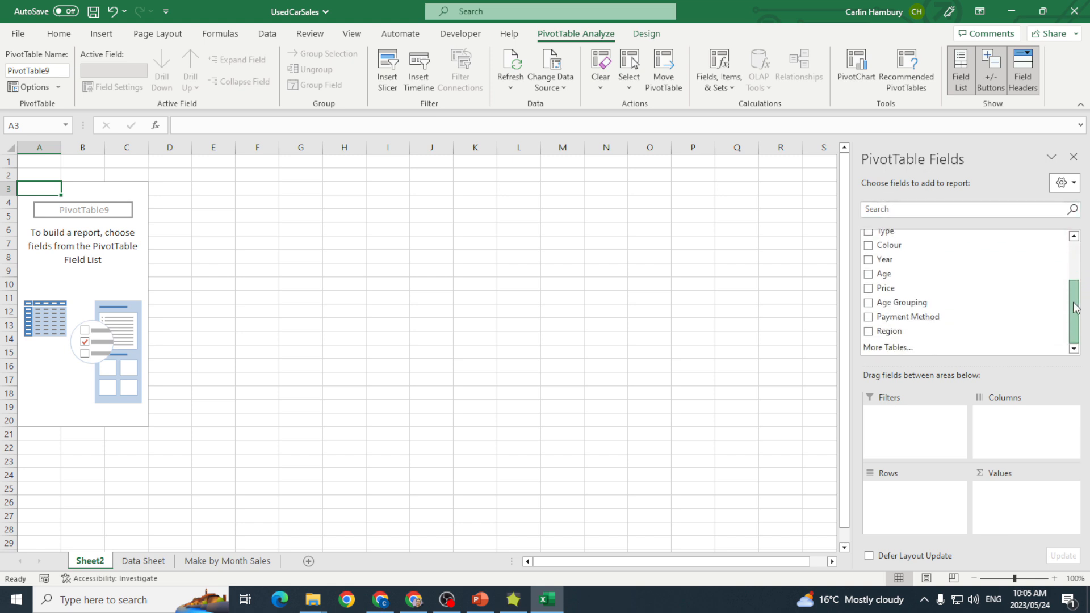
{"action": "scroll", "scroll_direction": "up", "scroll_amount": 3}
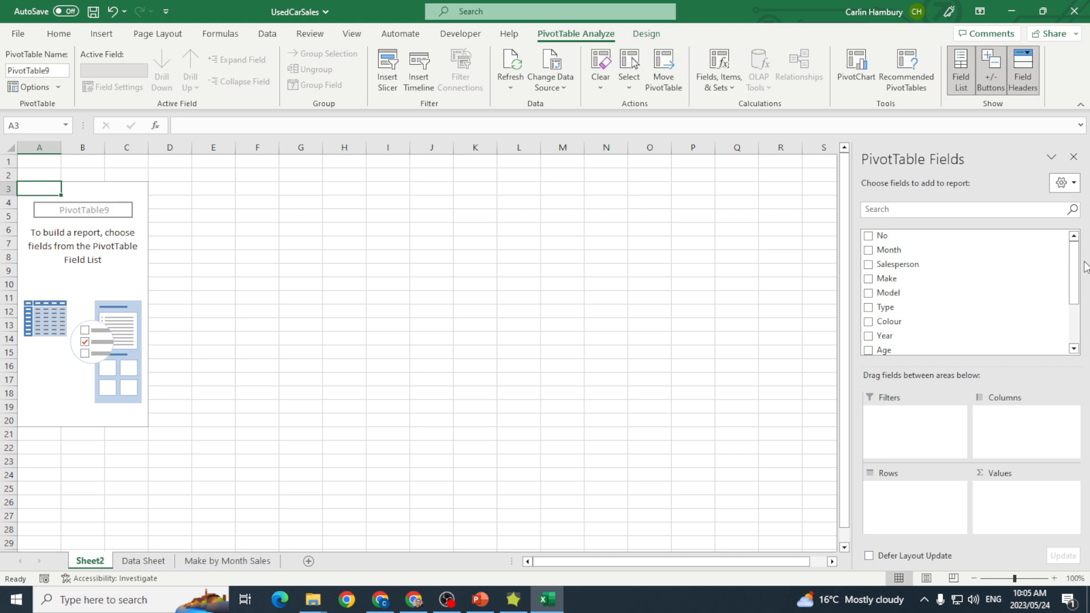
{"action": "mouse_move", "coordinate": [924, 381]}
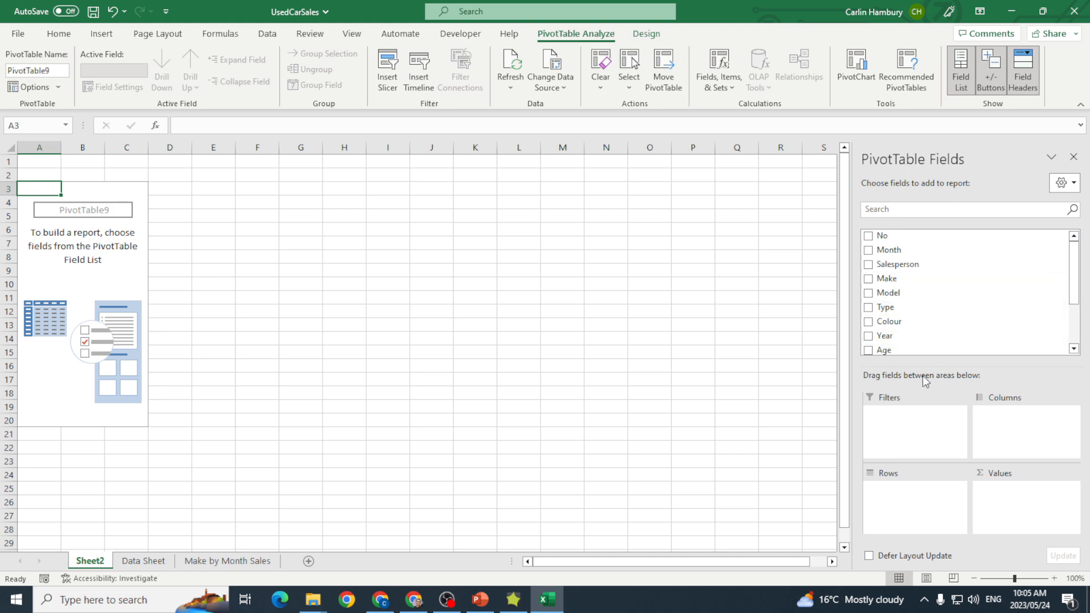
{"action": "mouse_move", "coordinate": [1028, 439]}
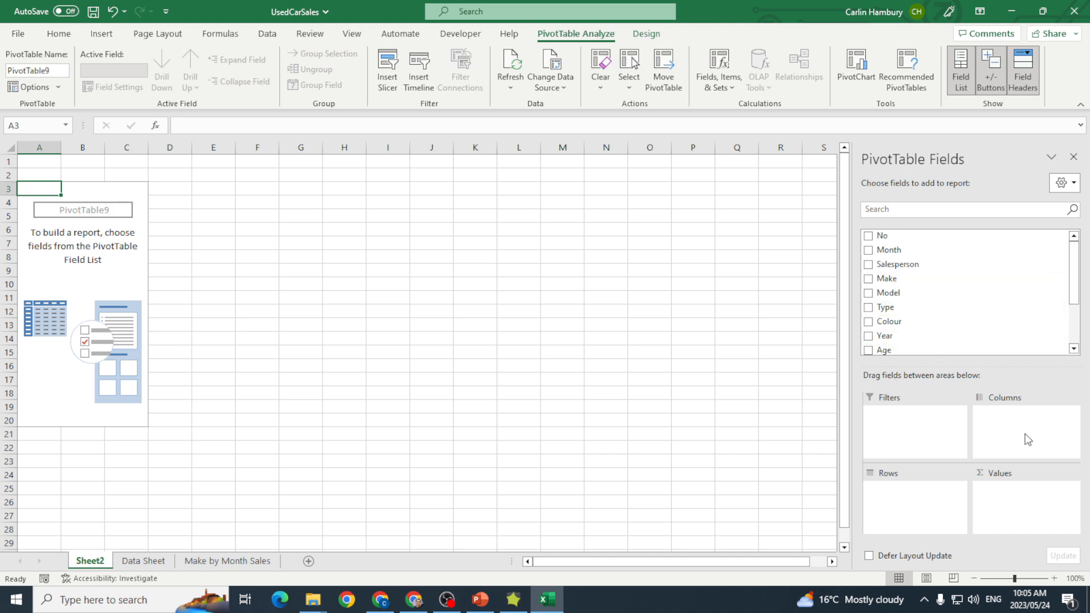
{"action": "mouse_move", "coordinate": [999, 513]}
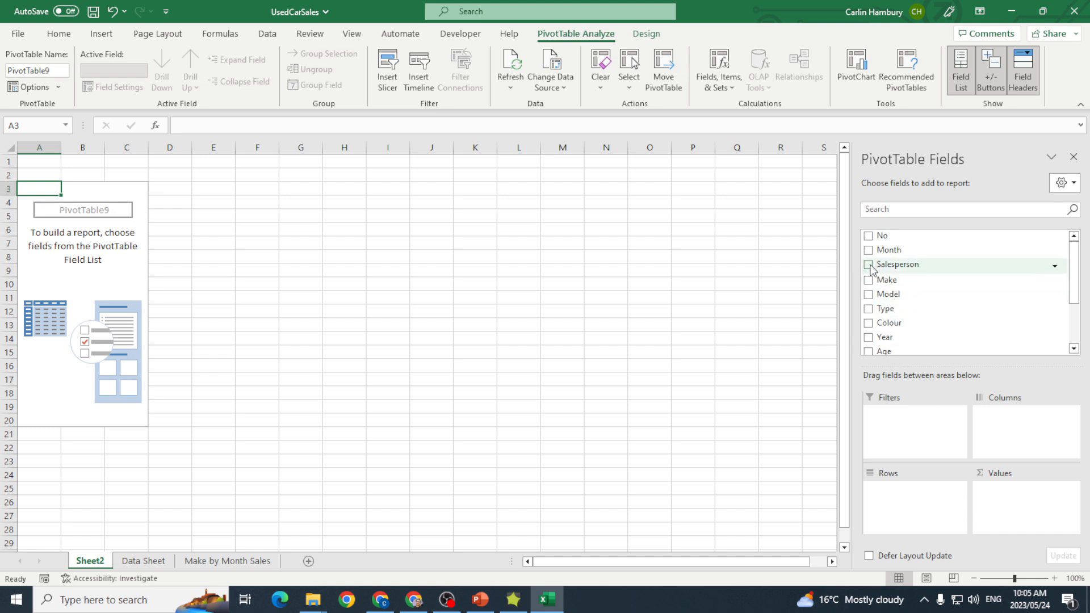
- Put Salesperson in Rows and Month in Columns, briefly adding then removing Make
{"action": "left_click", "coordinate": [868, 265]}
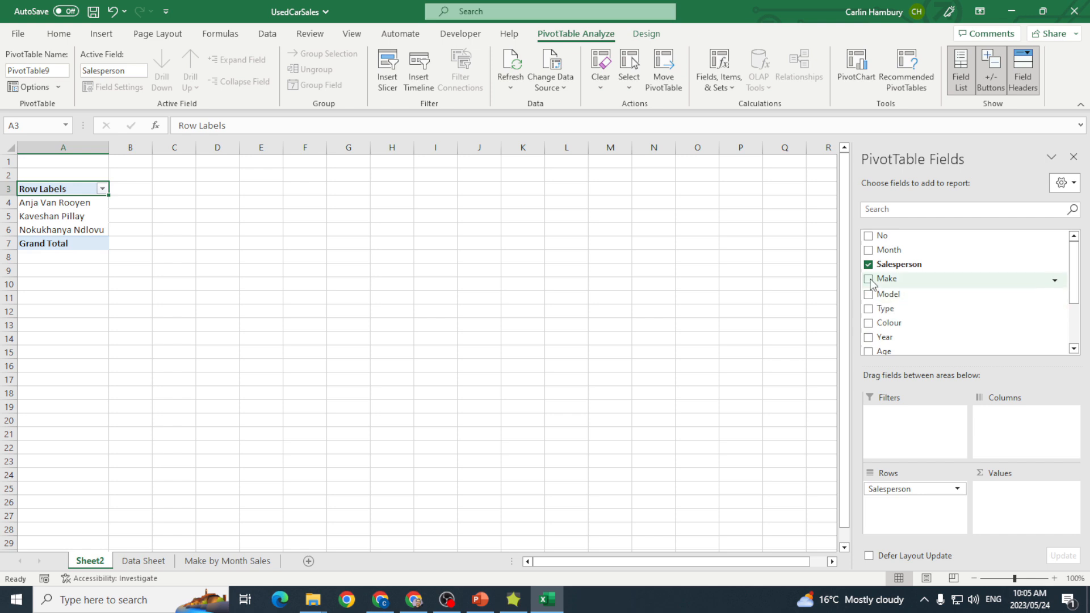
{"action": "left_click", "coordinate": [868, 278]}
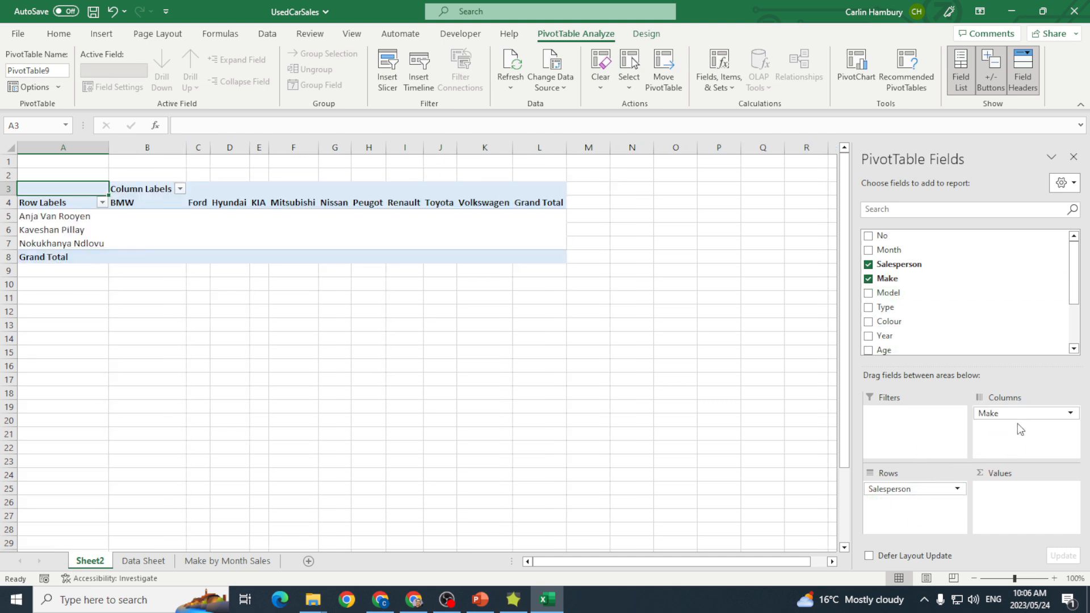
{"action": "mouse_move", "coordinate": [886, 293]}
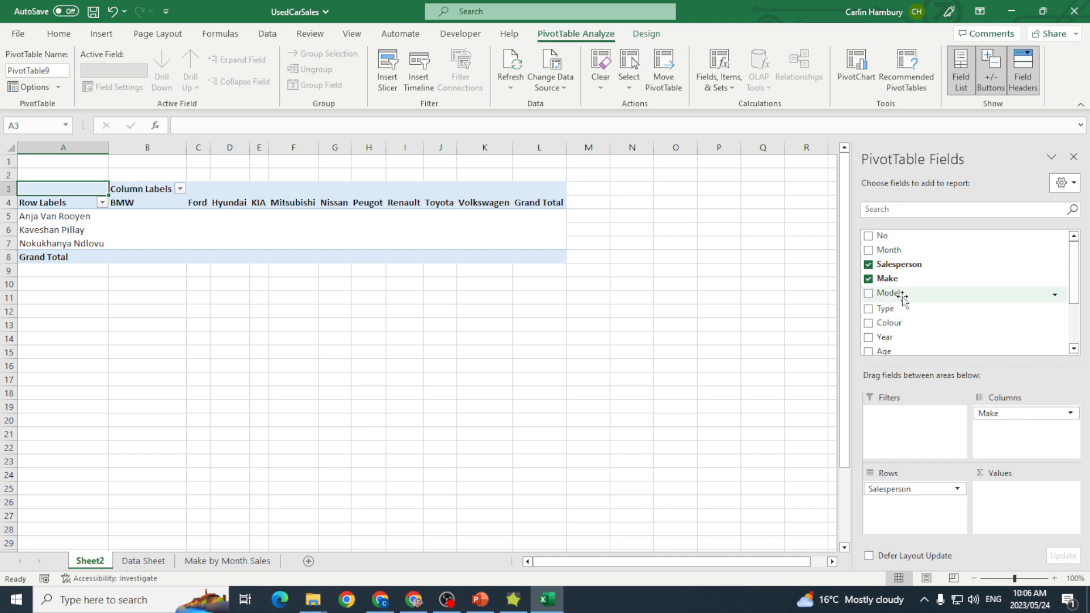
{"action": "left_click", "coordinate": [870, 279]}
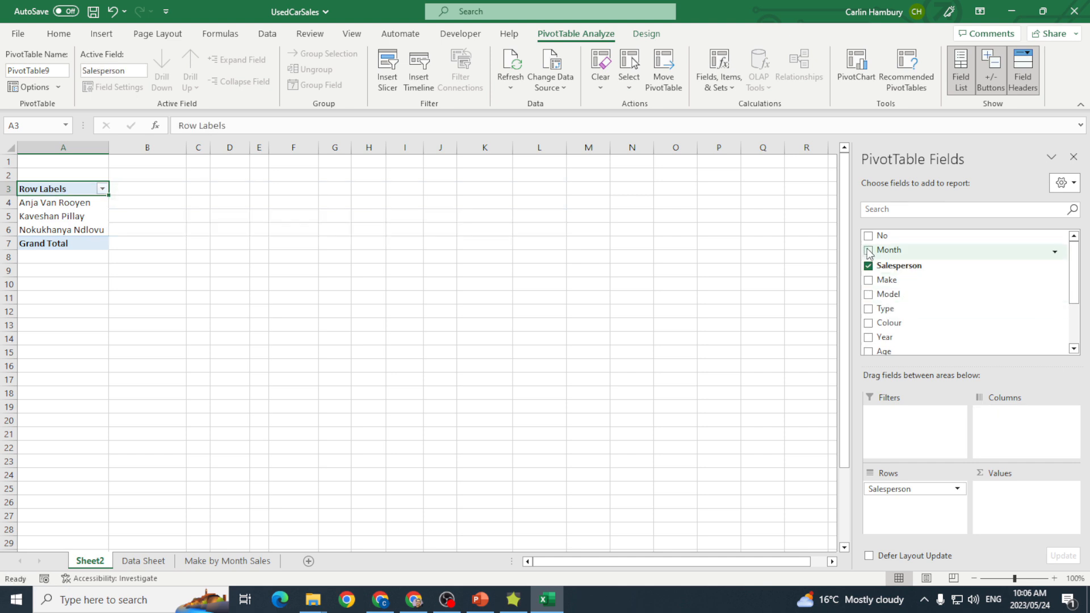
{"action": "left_click", "coordinate": [868, 251]}
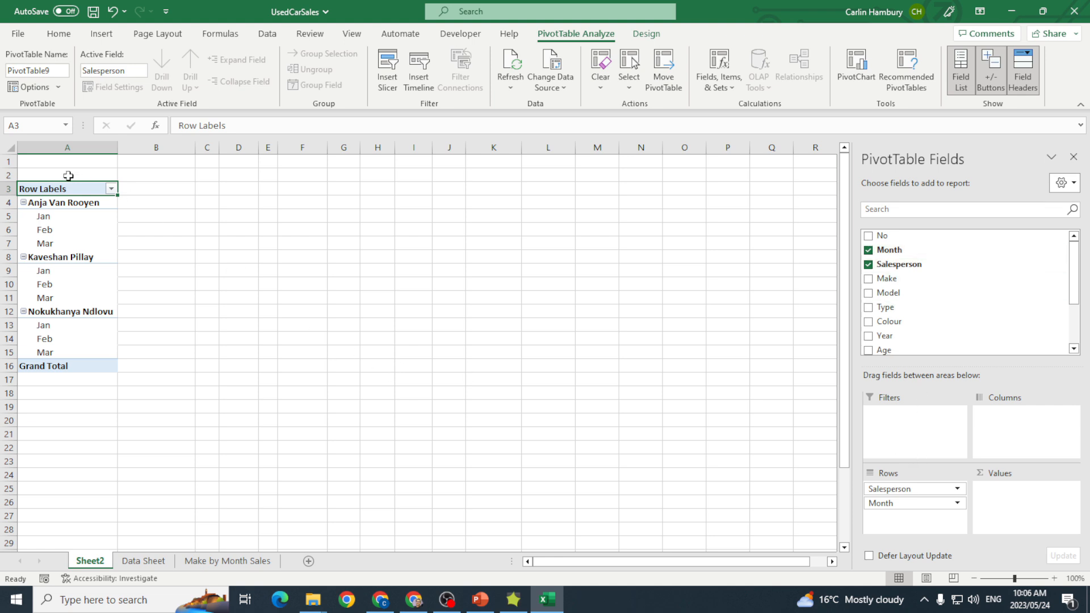
{"action": "mouse_move", "coordinate": [900, 502]}
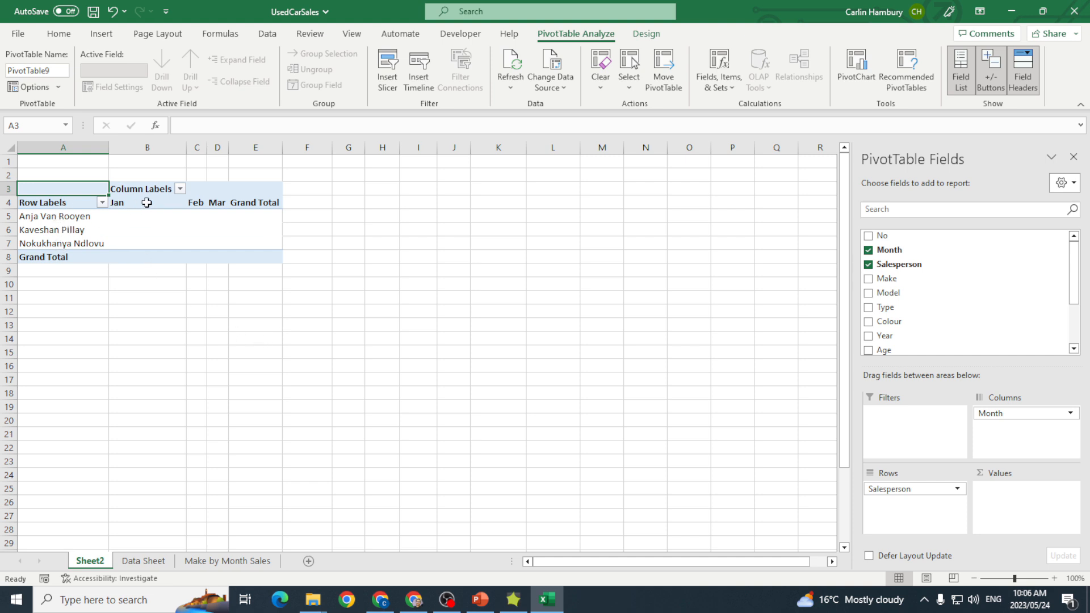
{"action": "mouse_move", "coordinate": [217, 254]}
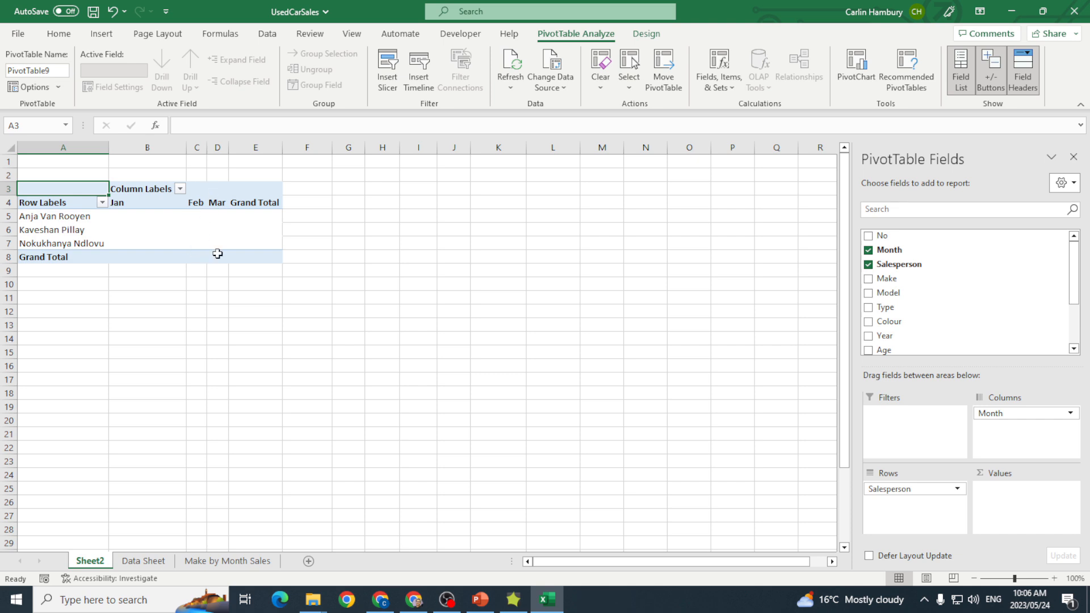
{"action": "mouse_move", "coordinate": [945, 350]}
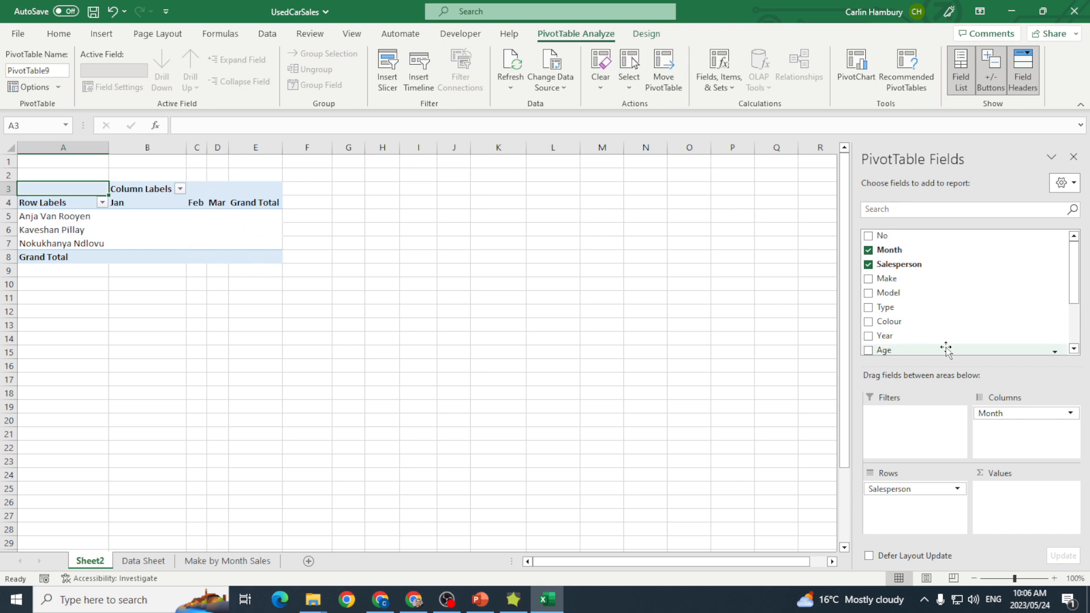
{"action": "scroll", "scroll_direction": "down", "scroll_amount": 3}
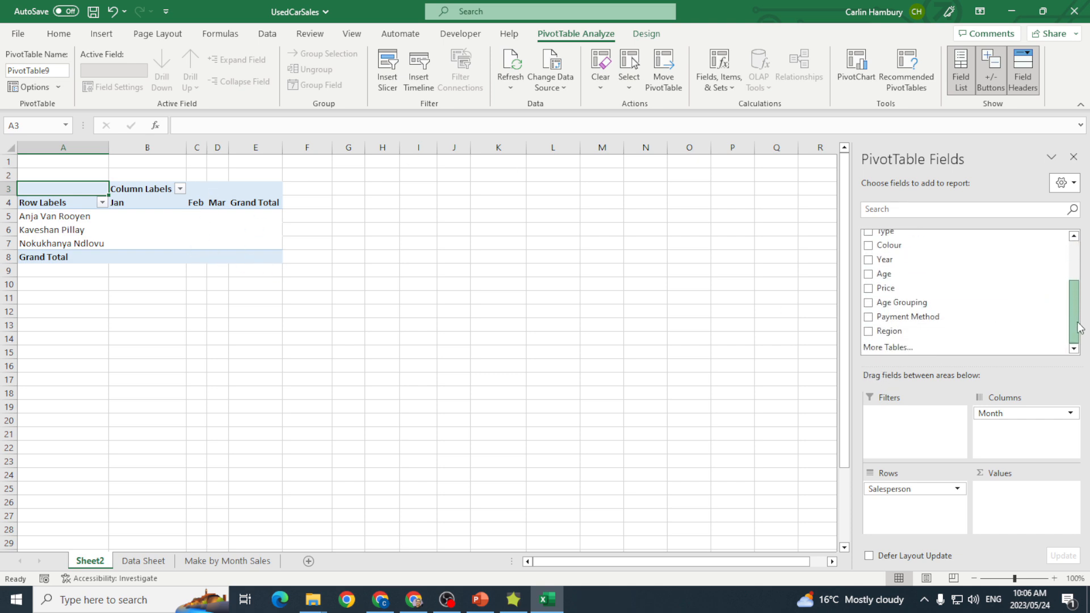
{"action": "mouse_move", "coordinate": [886, 288]}
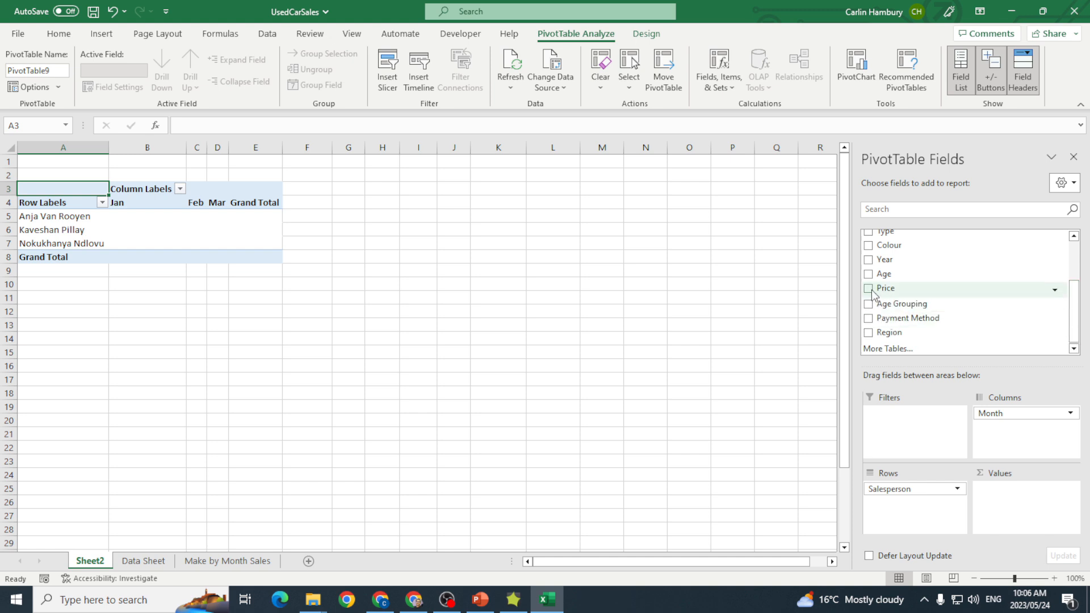
- Add Price as Sum of Price values, confirming Sum in Value Field Settings
{"action": "left_click", "coordinate": [869, 287]}
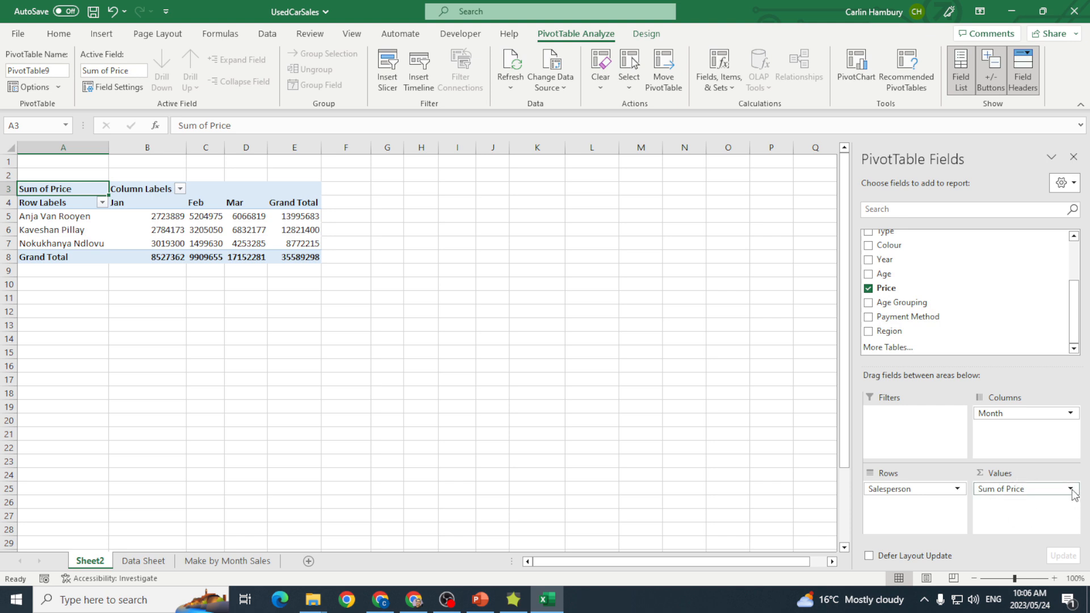
{"action": "left_click", "coordinate": [1075, 489]}
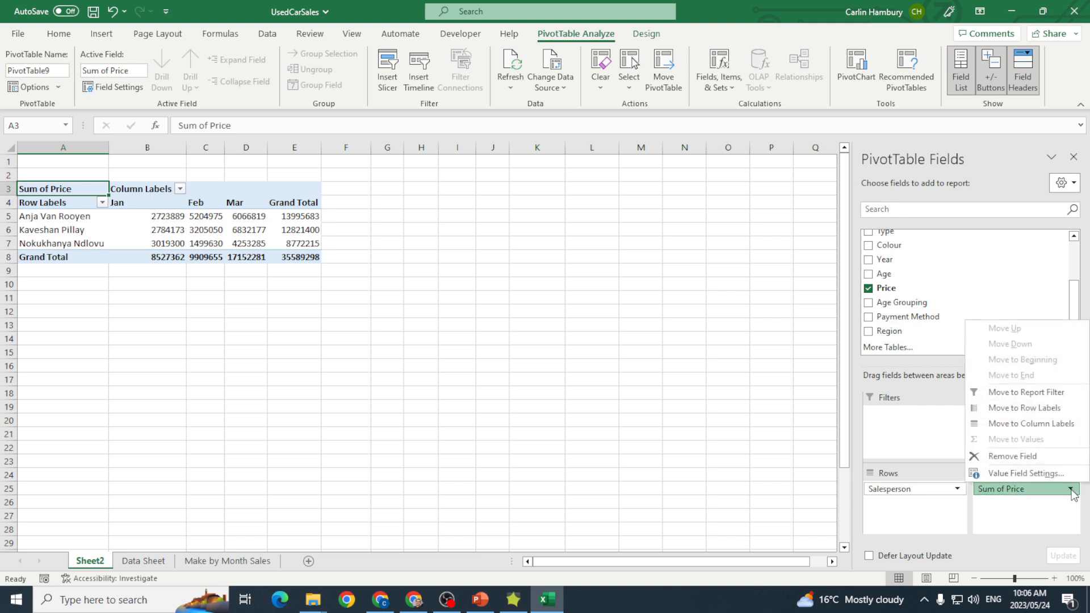
{"action": "mouse_move", "coordinate": [1028, 473]}
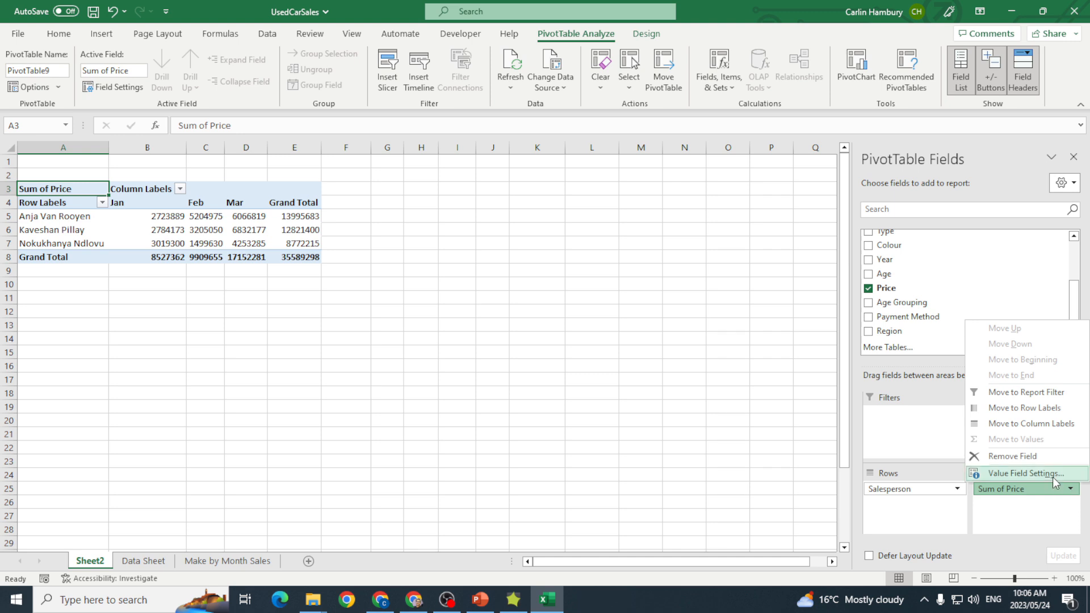
{"action": "left_click", "coordinate": [1025, 474]}
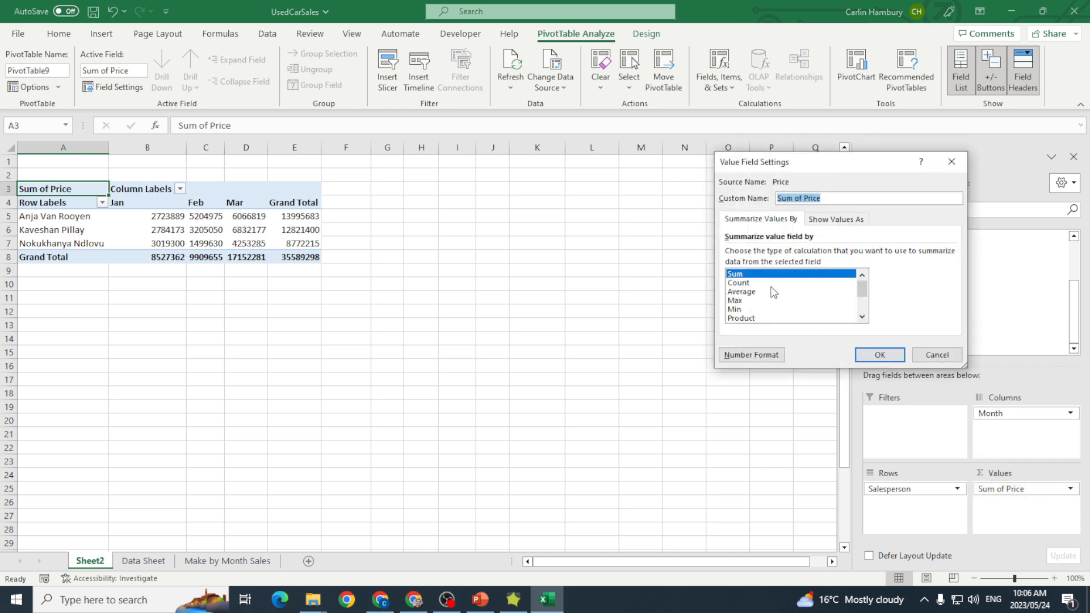
{"action": "mouse_move", "coordinate": [743, 323]}
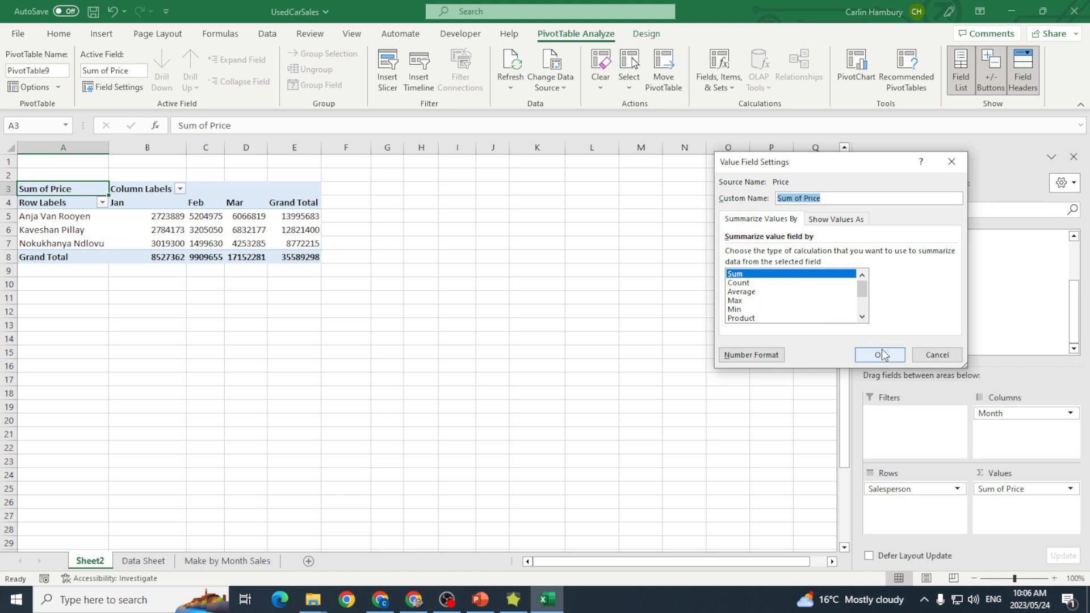
{"action": "left_click", "coordinate": [877, 354]}
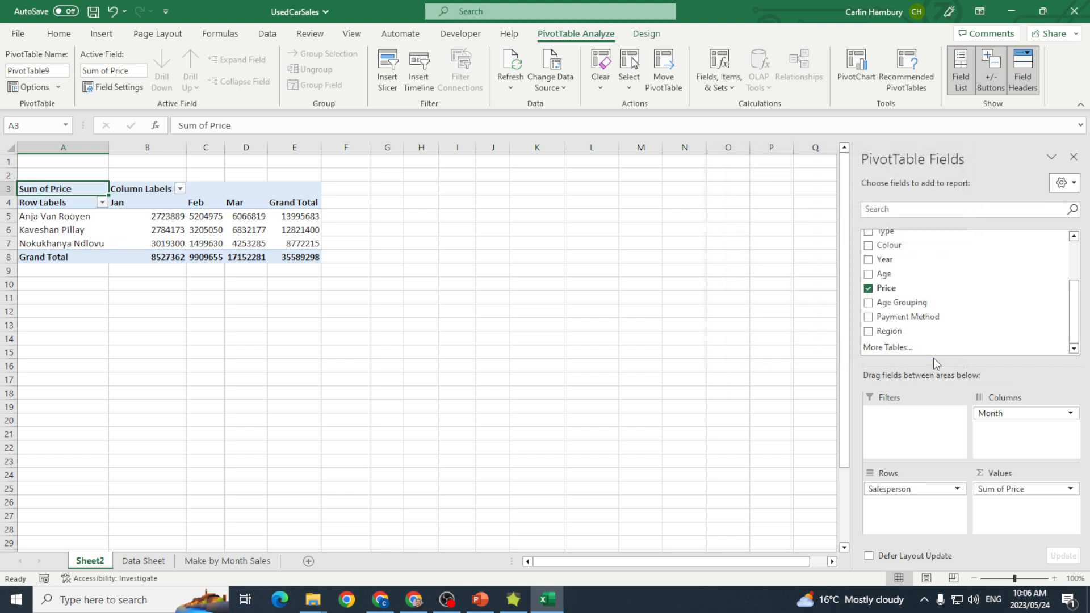
{"action": "mouse_move", "coordinate": [295, 307]}
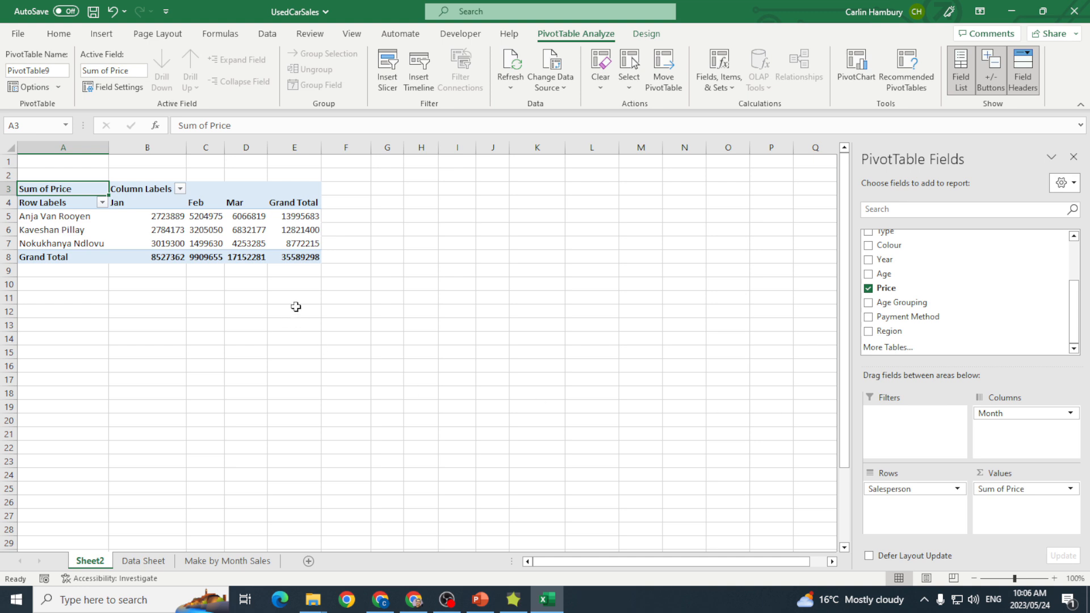
{"action": "mouse_move", "coordinate": [131, 273]}
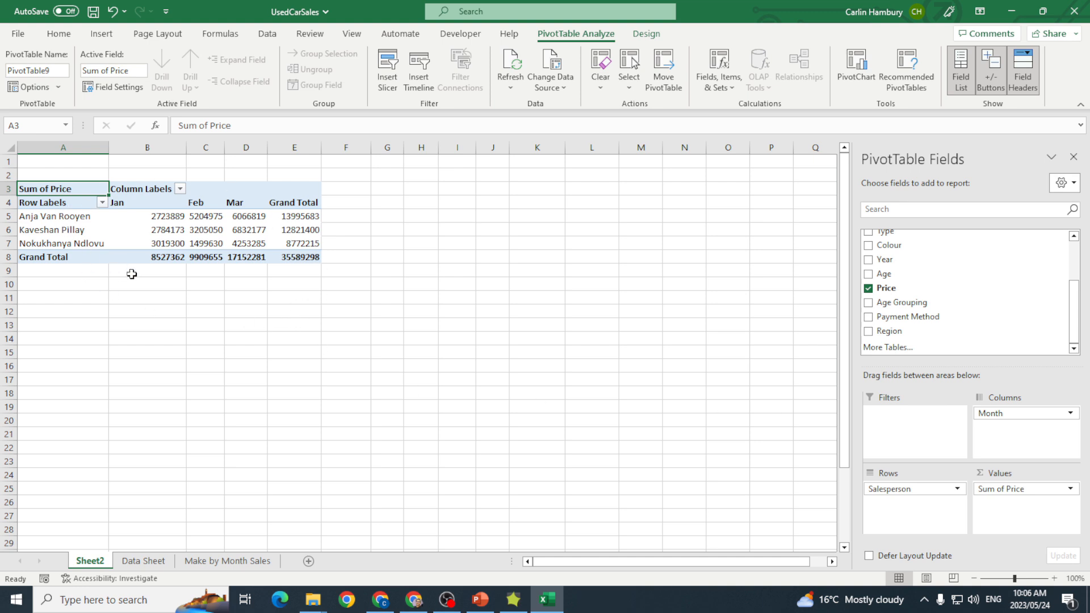